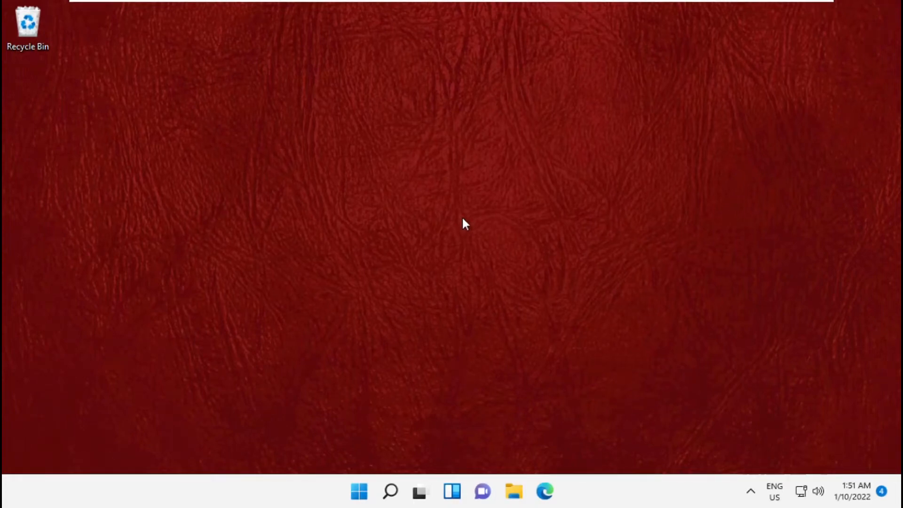
mouse_move(321, 256)
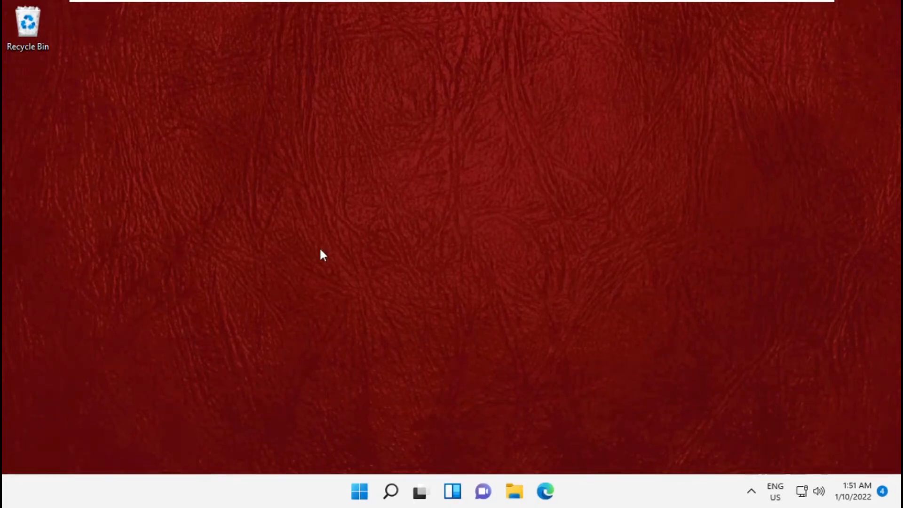
Step: Switch 'Automatically detect settings' On under Network & internet > Proxy, then close Settings
left_click(390, 491)
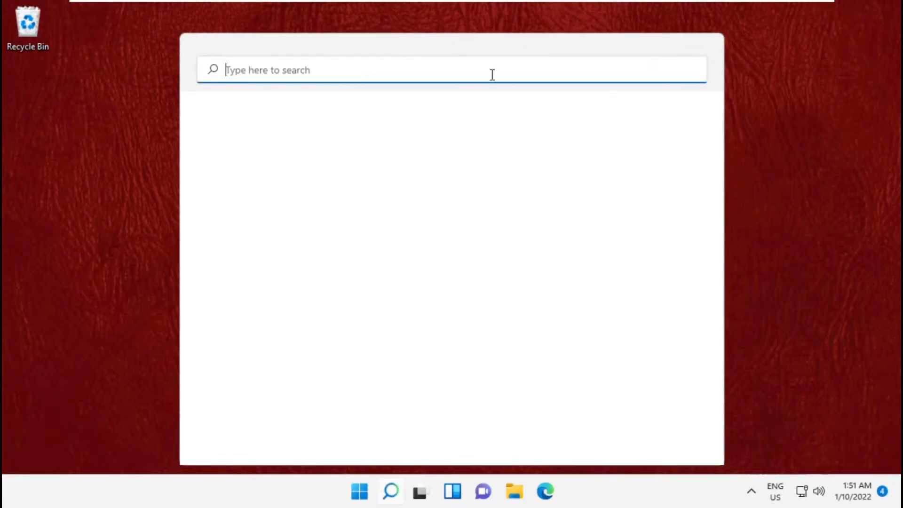
type("Settings")
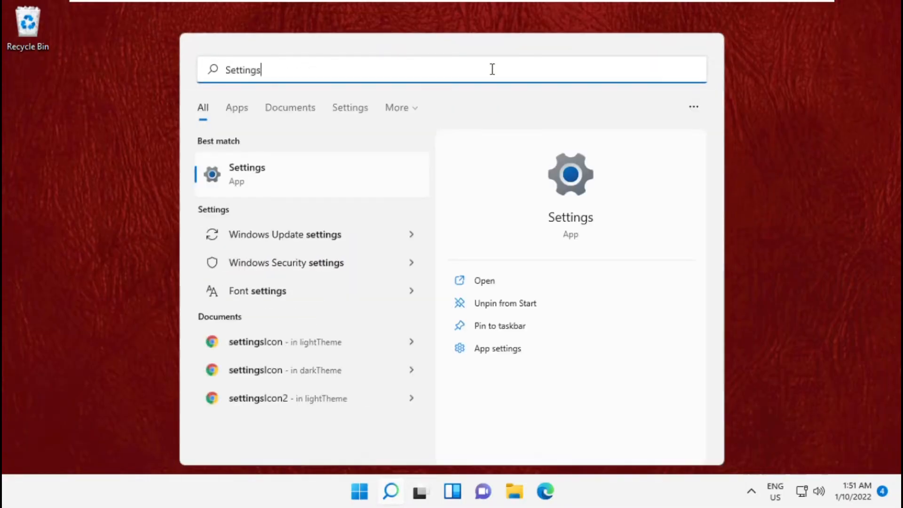
left_click(247, 173)
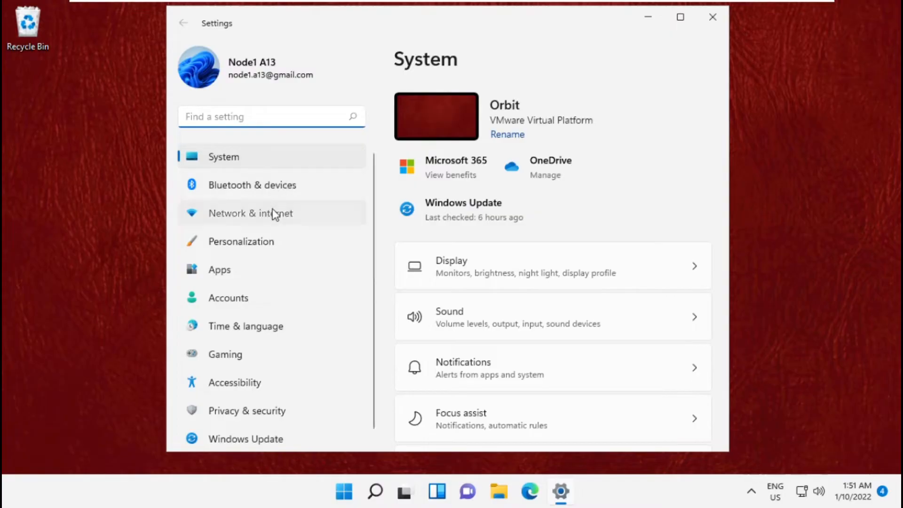
left_click(271, 213)
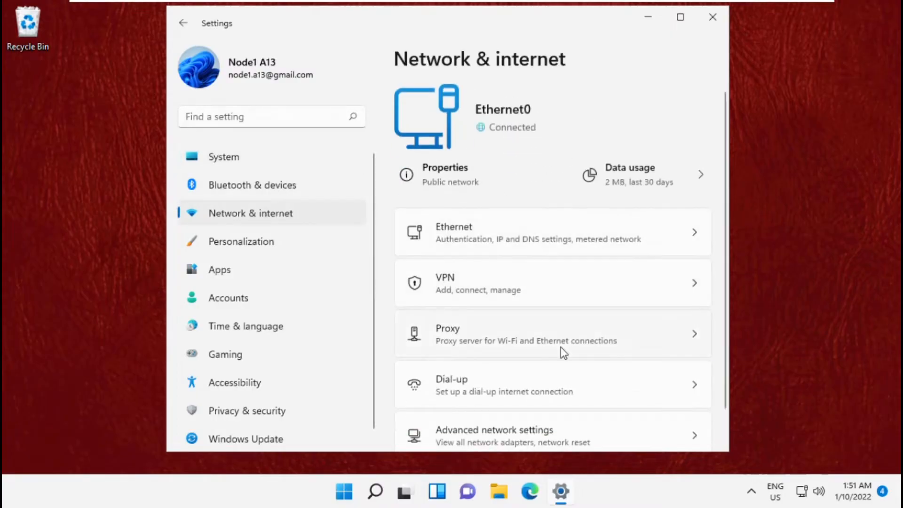
left_click(552, 334)
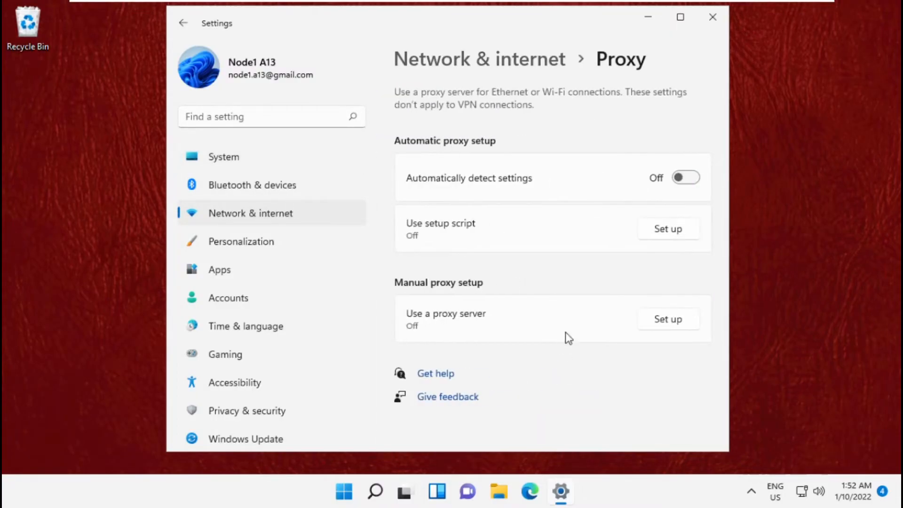
left_click(686, 178)
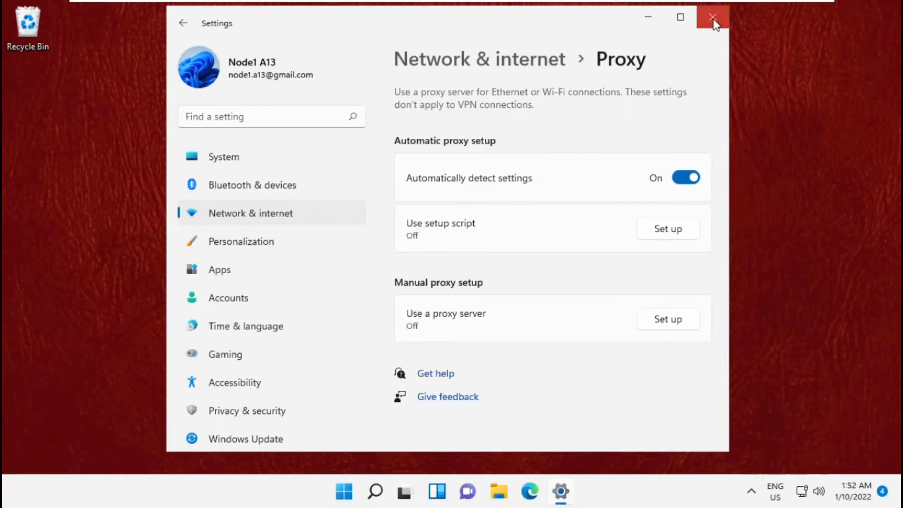
left_click(712, 16)
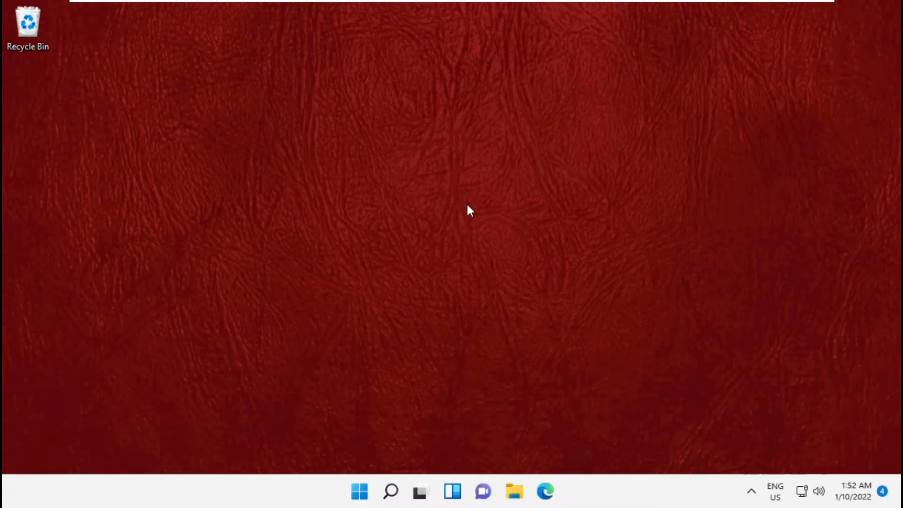
Step: Search for Control Panel and go to Network and Internet > Network and Sharing Center
left_click(388, 491)
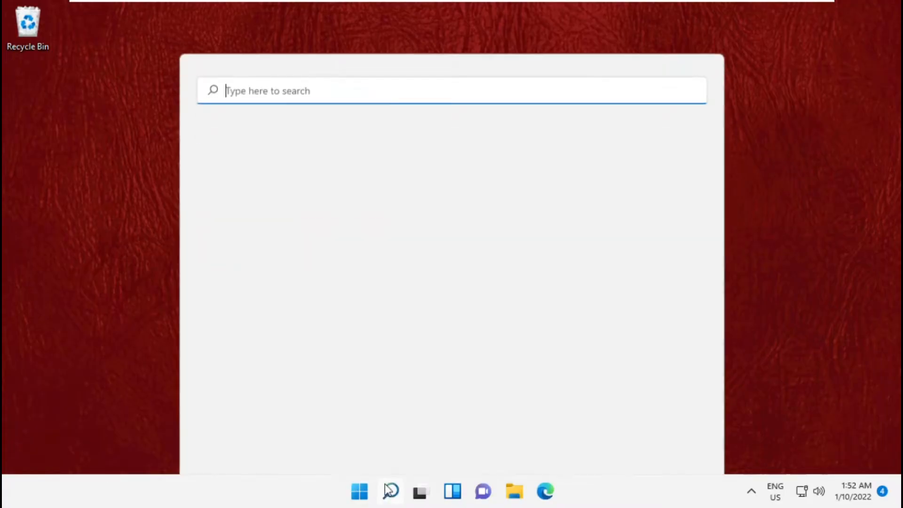
left_click(389, 490)
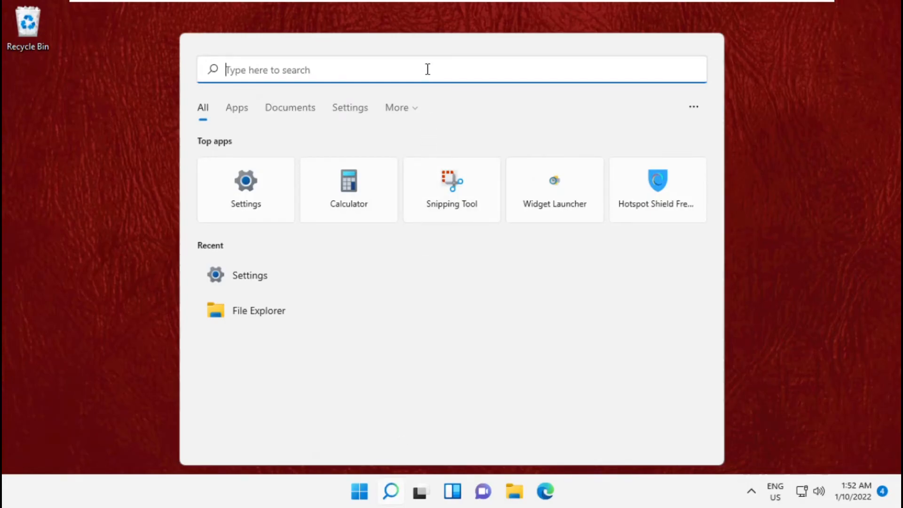
type("Control Panel")
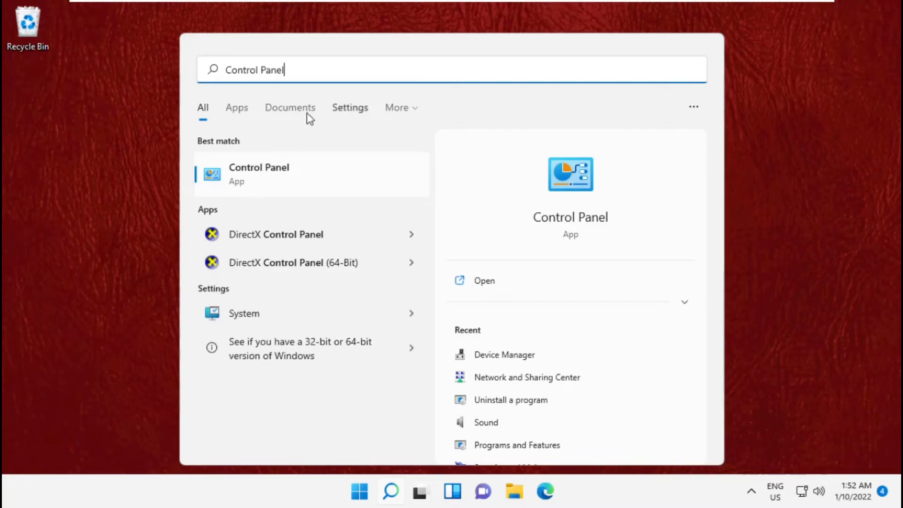
left_click(259, 167)
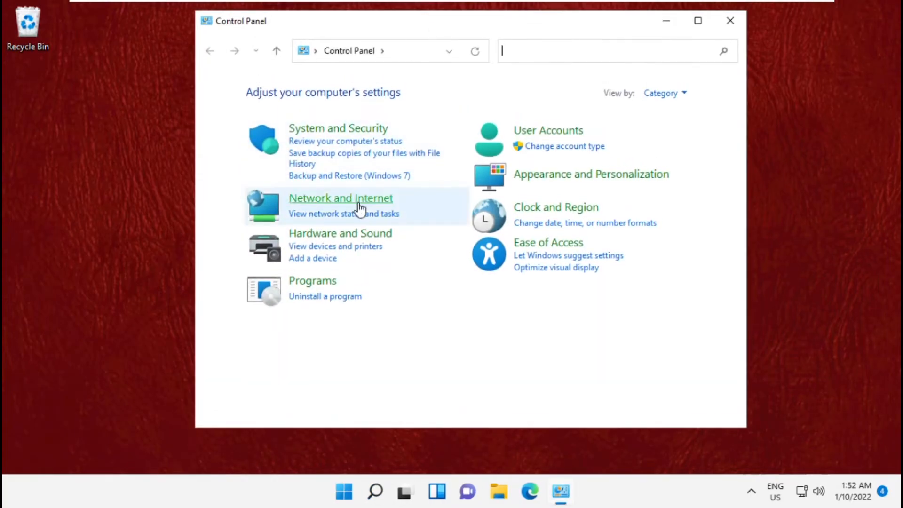
left_click(341, 198)
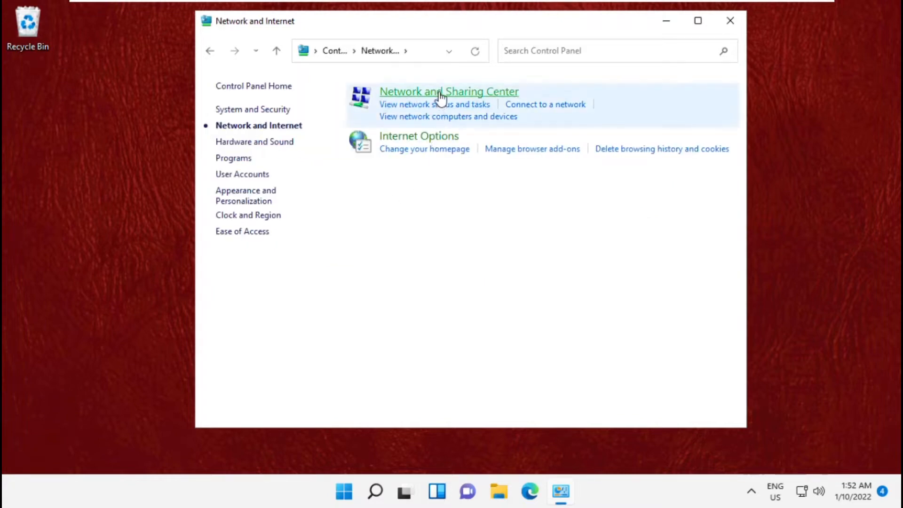
left_click(448, 91)
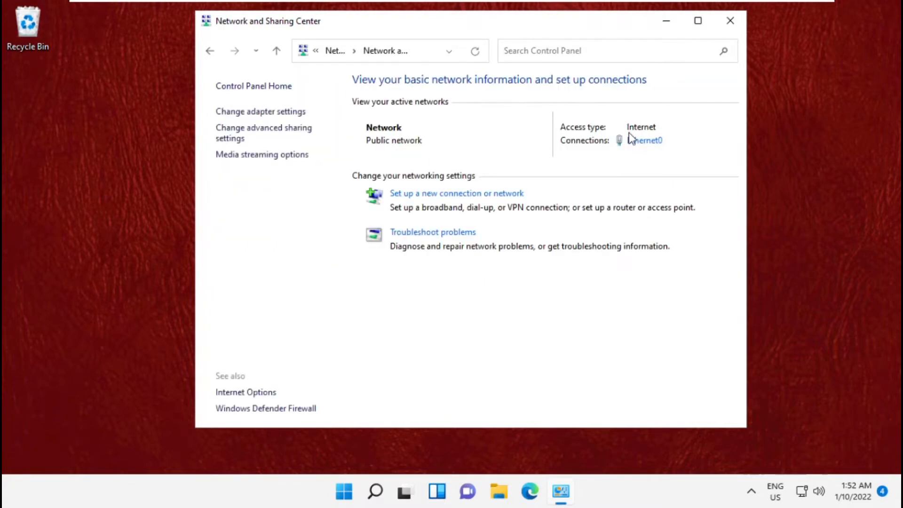
Step: Keep Ethernet0's IPv4 DNS on 'Obtain automatically', confirm with OK, and close properties
left_click(646, 140)
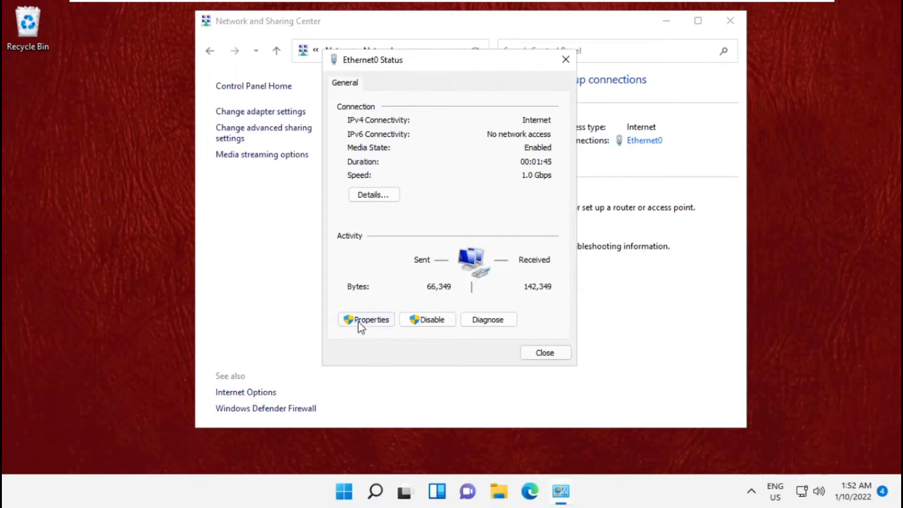
left_click(366, 320)
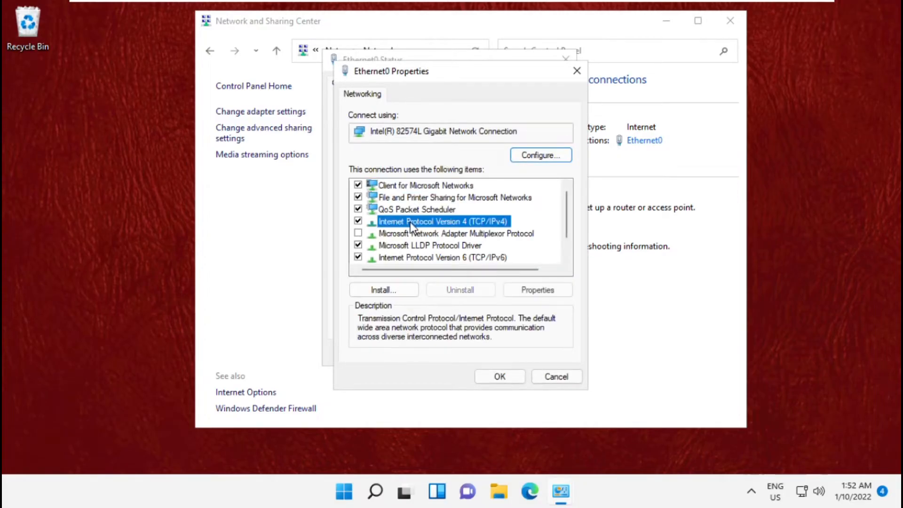
left_click(537, 290)
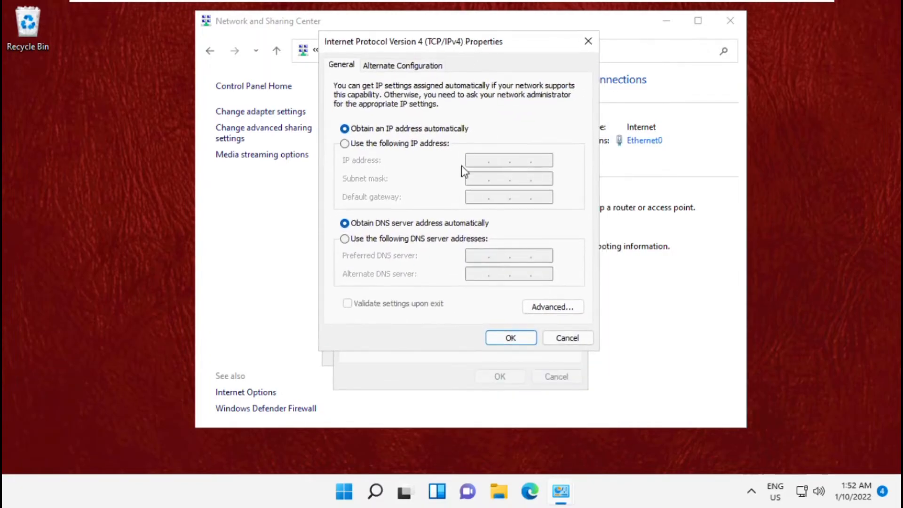
left_click(344, 239)
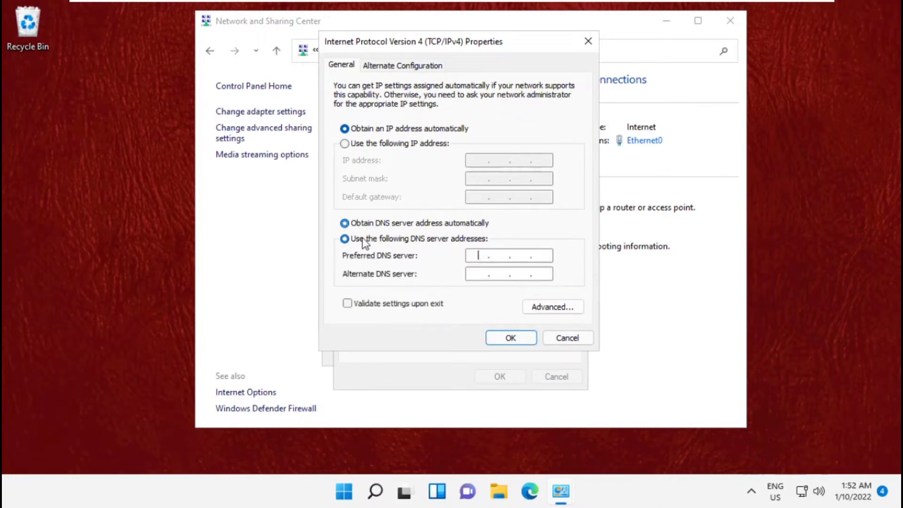
left_click(344, 223)
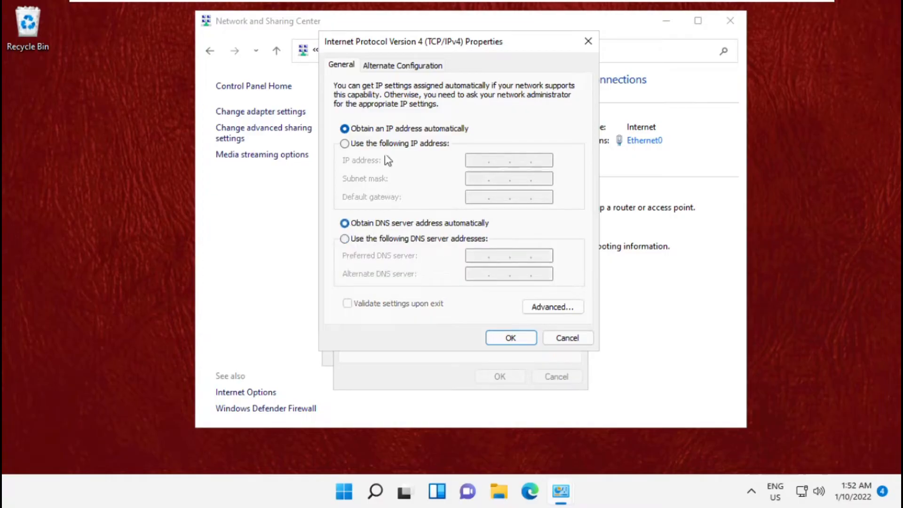
left_click(511, 338)
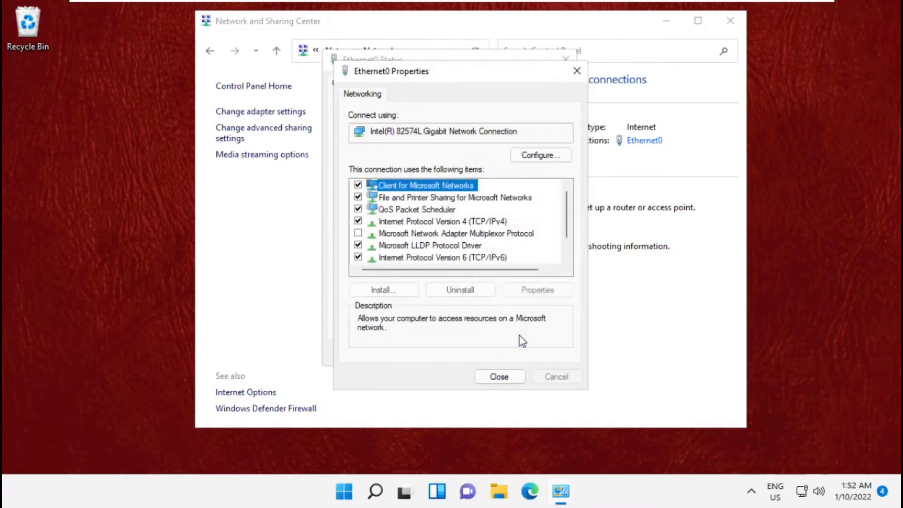
left_click(499, 376)
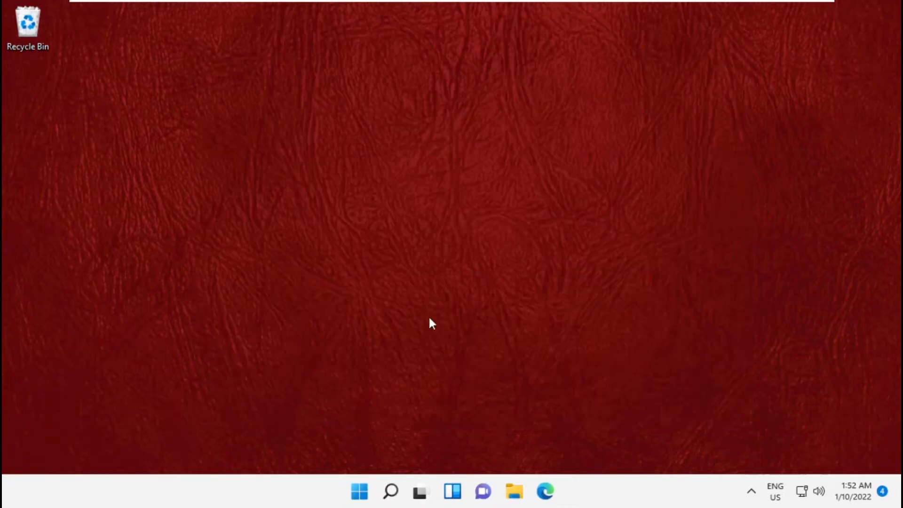
mouse_move(282, 469)
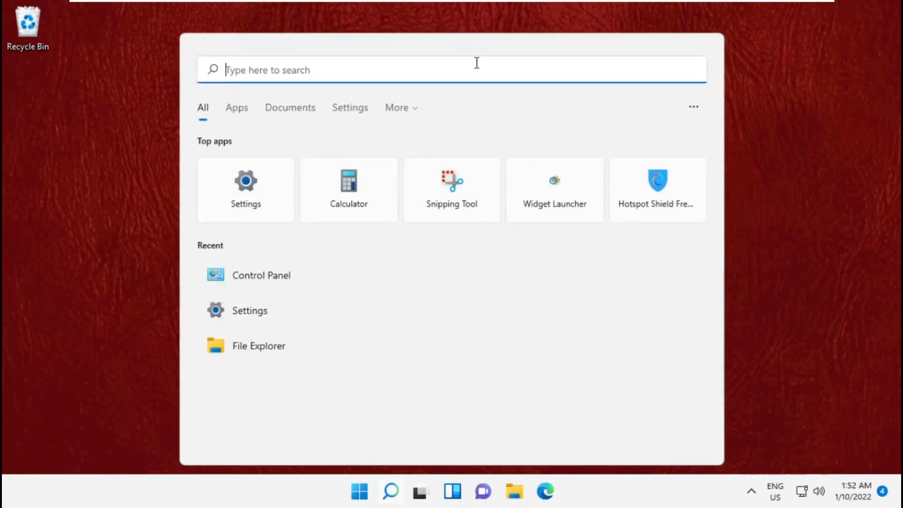
Step: Search 'Cmd' and run Command Prompt as administrator
type("Cmd")
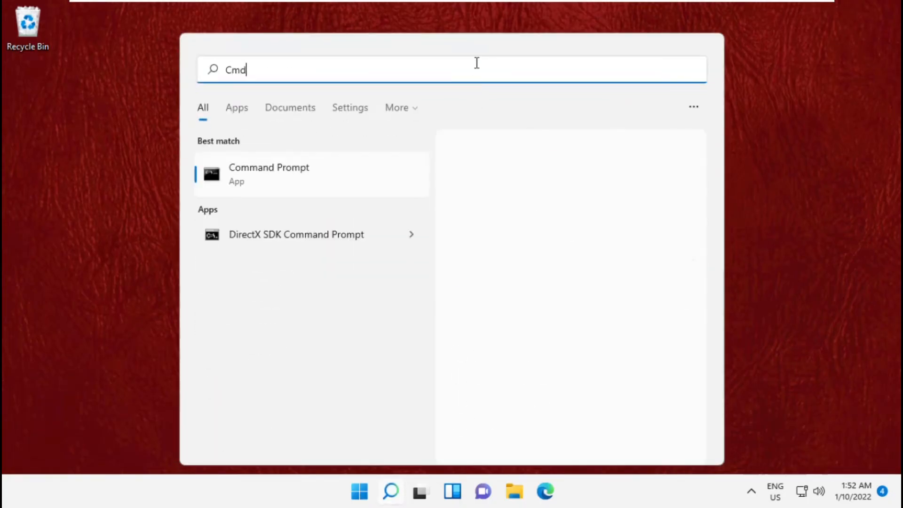
right_click(268, 174)
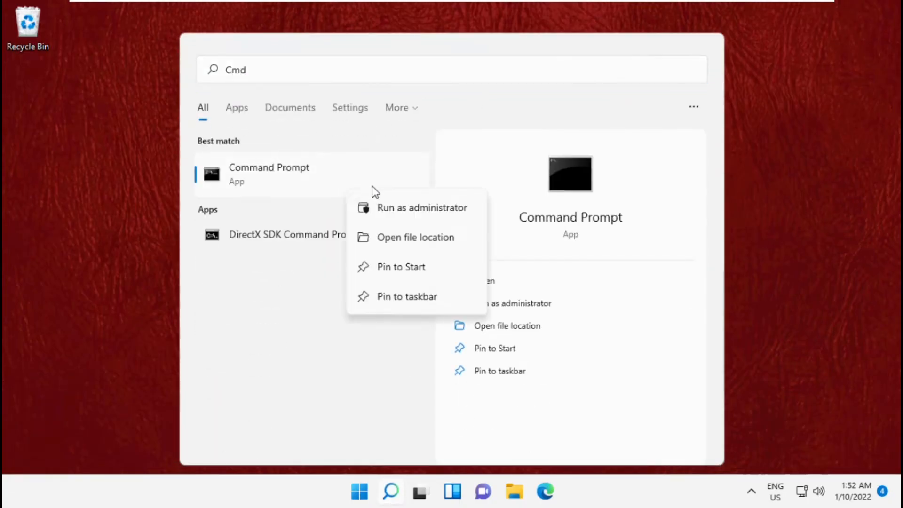
left_click(422, 208)
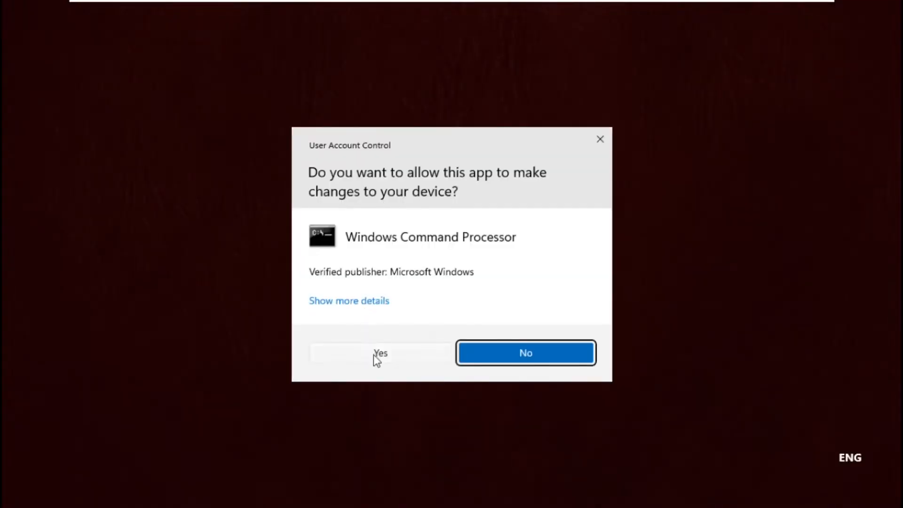
Step: Allow elevation, run ipconfig /flushdns, and close the Command Prompt window
left_click(380, 353)
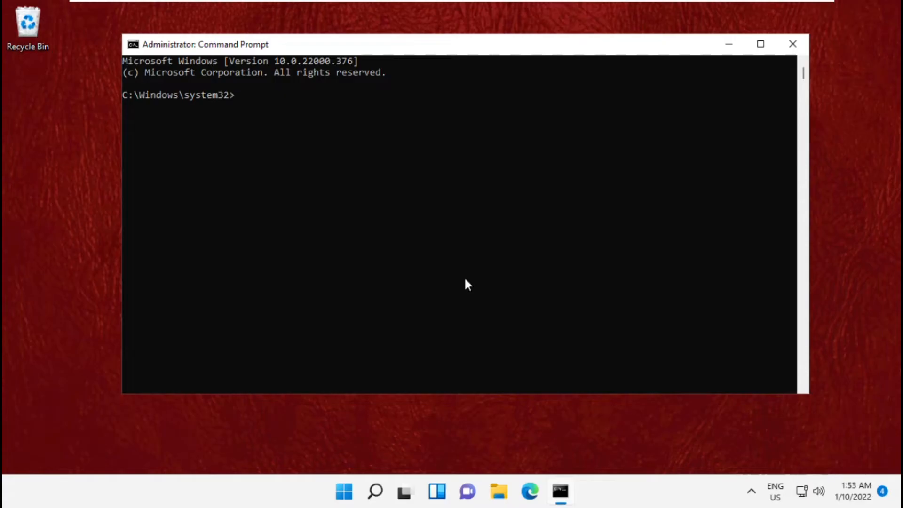
type("ipconfig /flushdns")
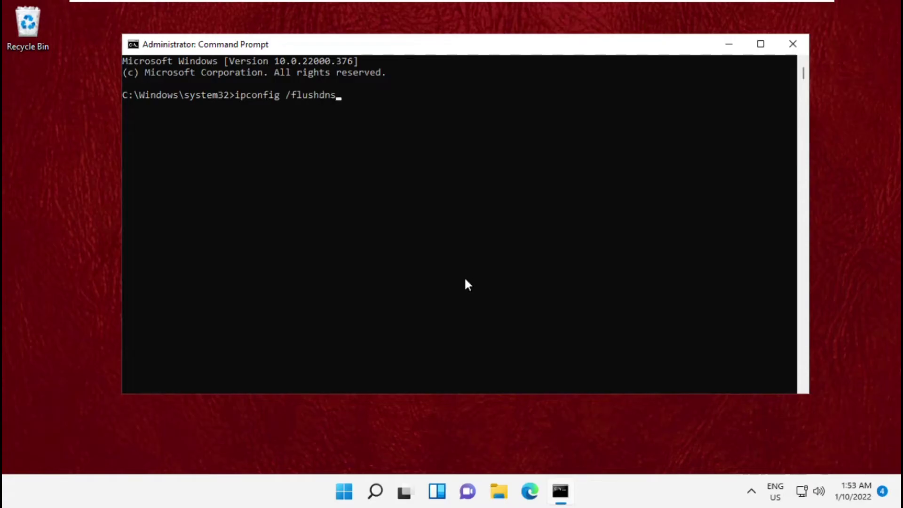
key("Enter")
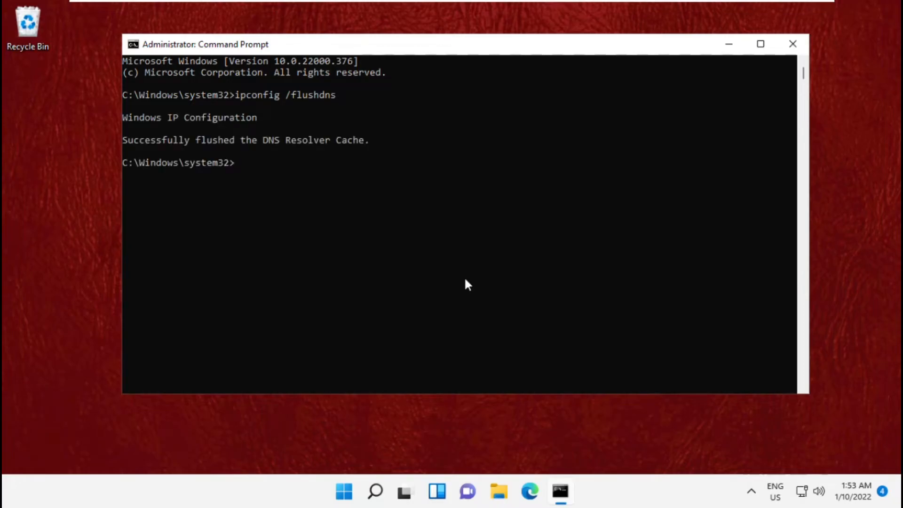
mouse_move(791, 45)
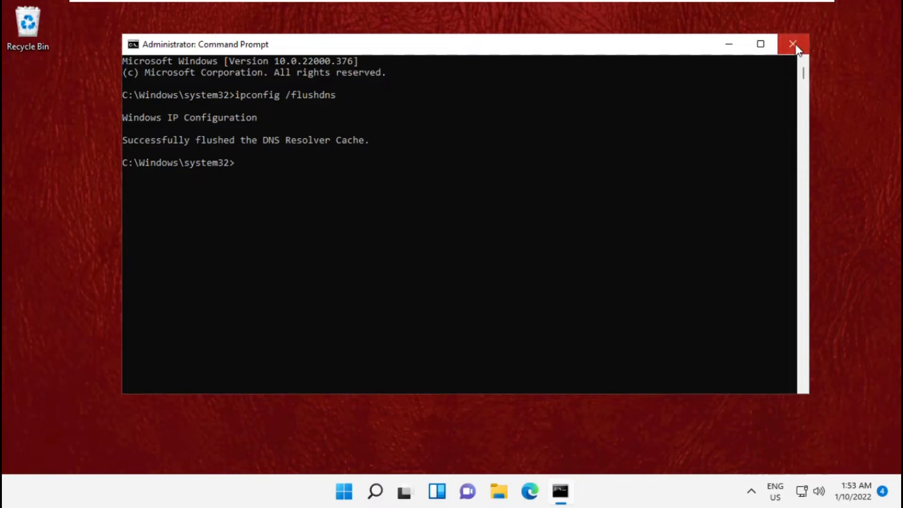
left_click(791, 43)
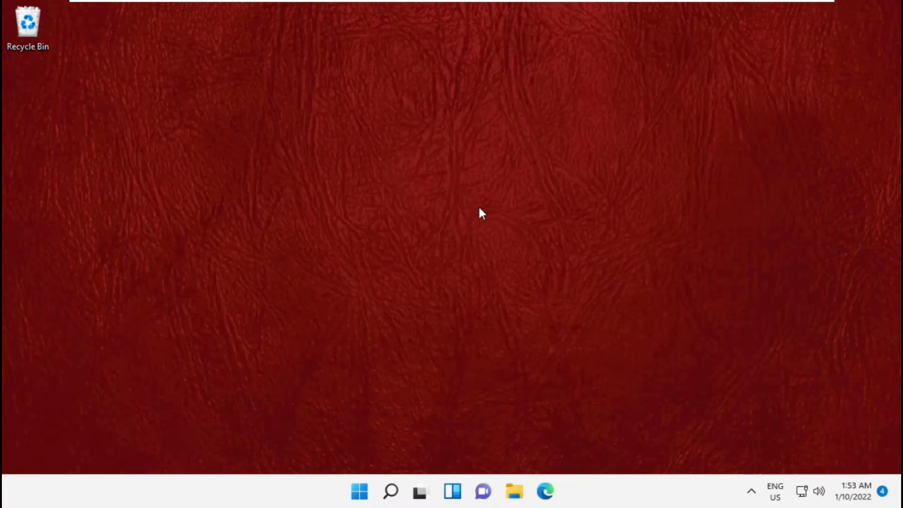
Step: Search for 'Services' from the taskbar to open the Services console
left_click(389, 491)
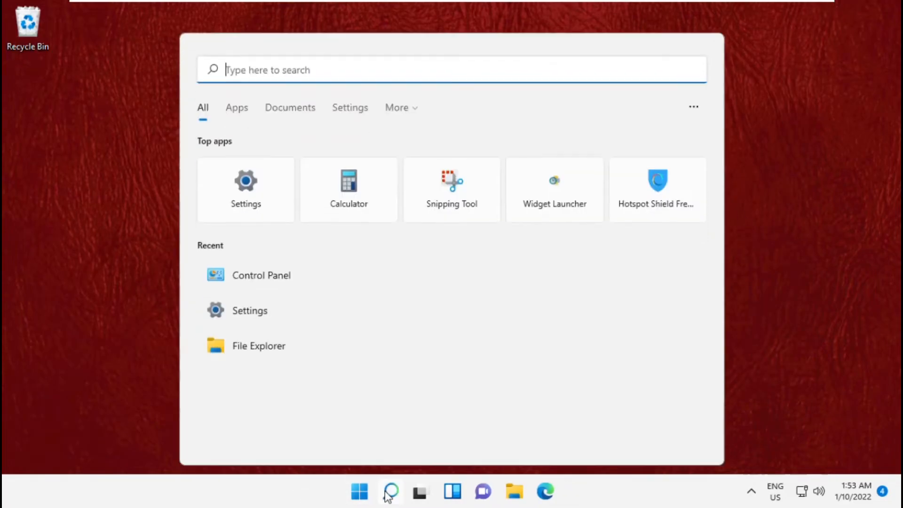
mouse_move(461, 67)
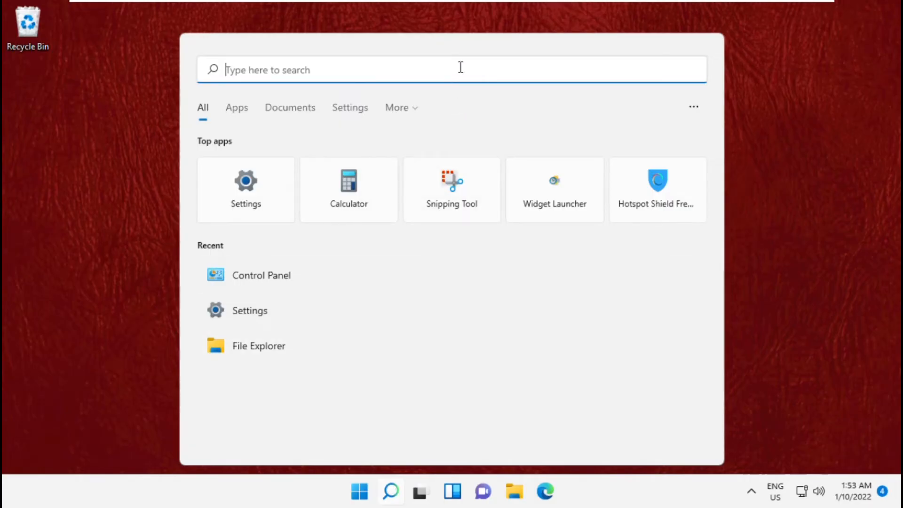
type("Services")
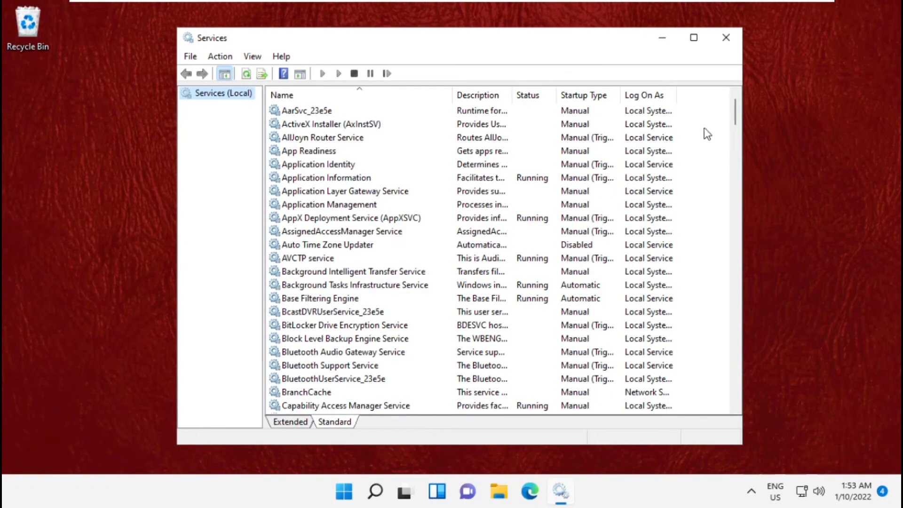
Step: Check DNS Client's properties show it running with automatic startup, then close Services
scroll("down", 3)
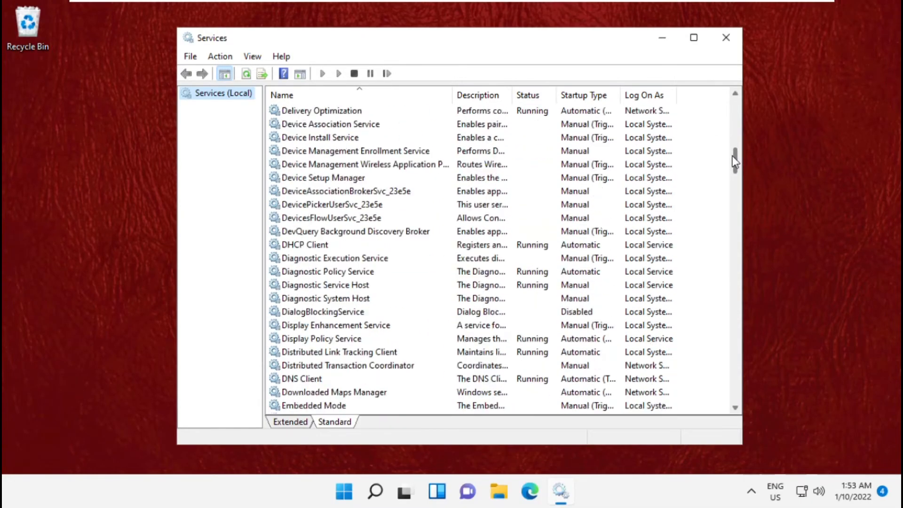
scroll("down", 3)
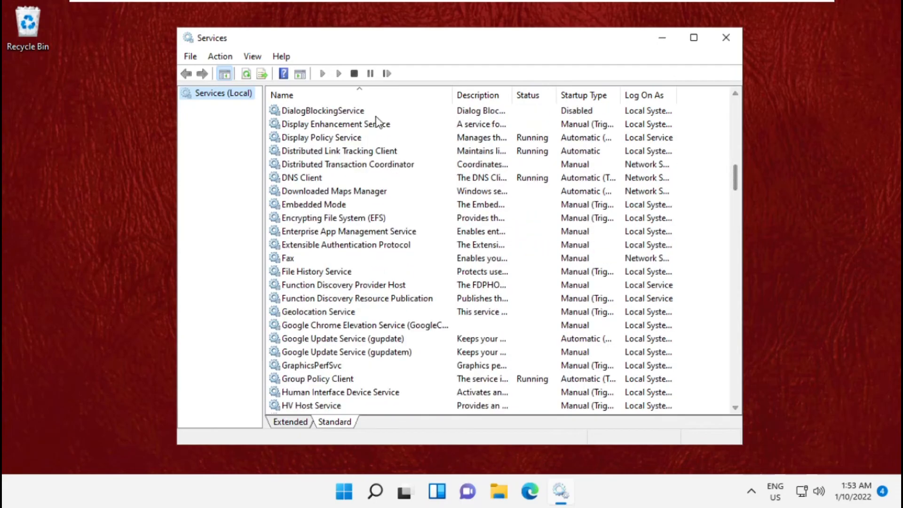
left_click(302, 177)
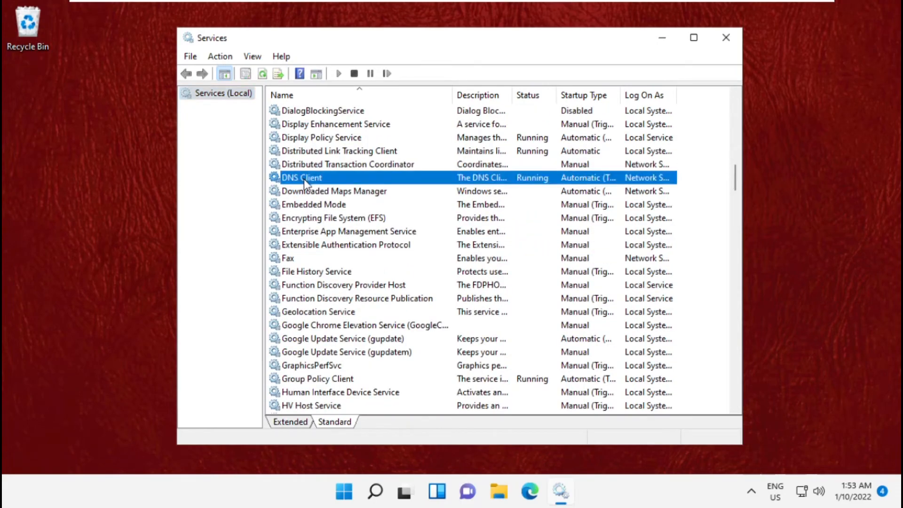
right_click(302, 178)
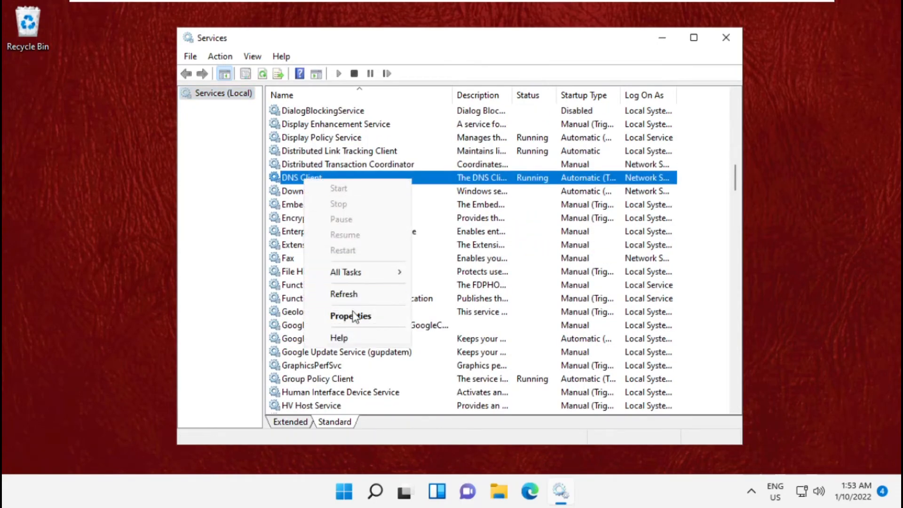
left_click(350, 316)
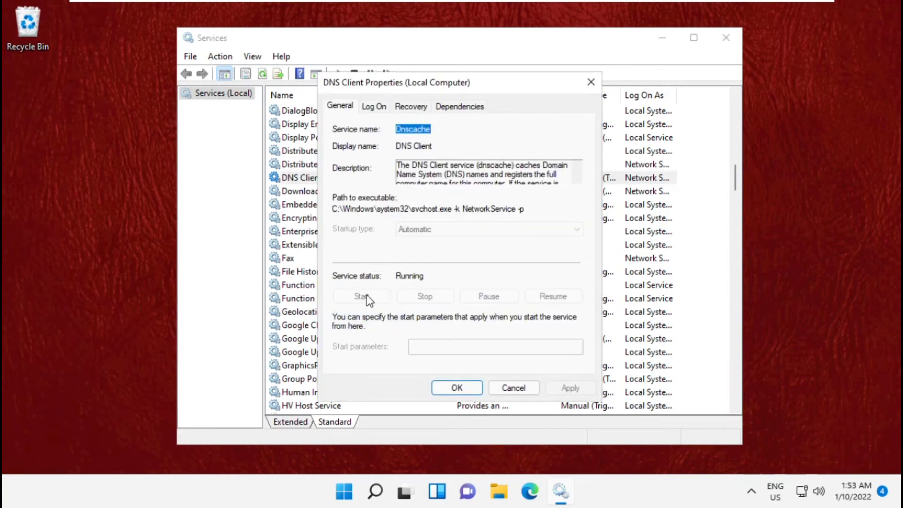
left_click(457, 387)
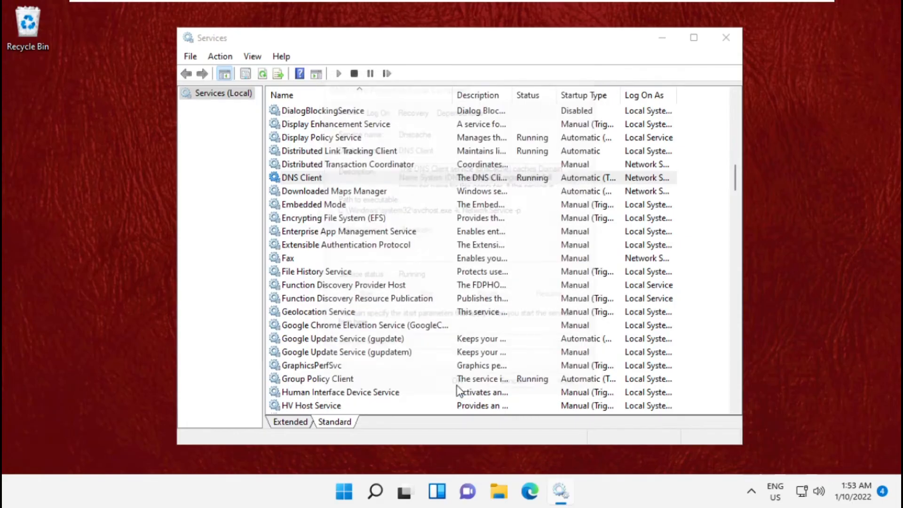
left_click(301, 177)
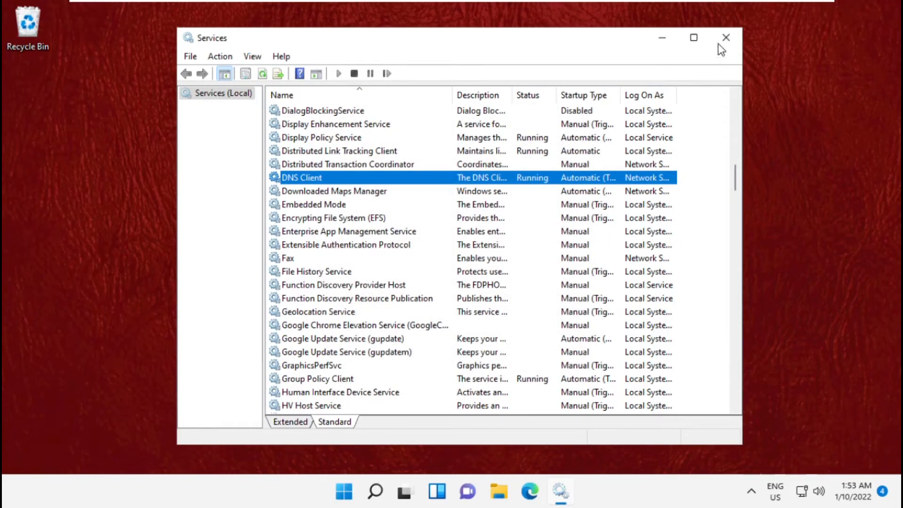
left_click(725, 38)
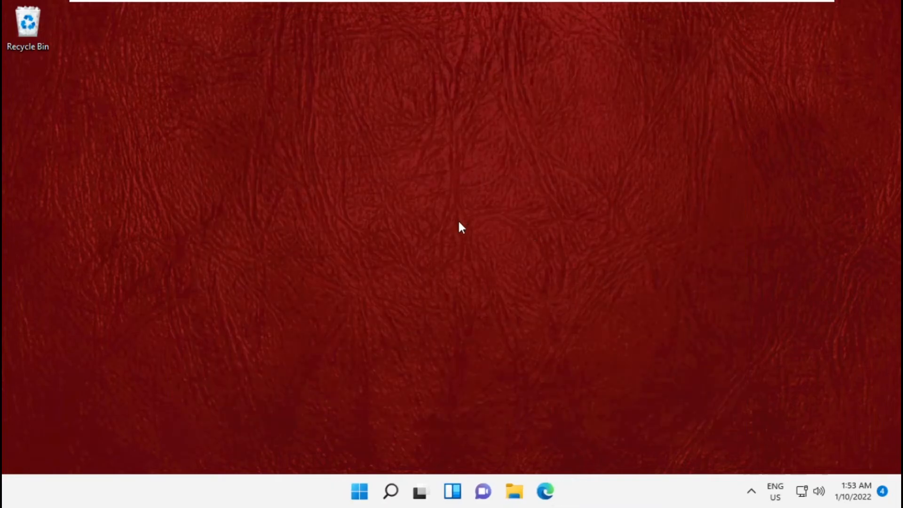
mouse_move(389, 493)
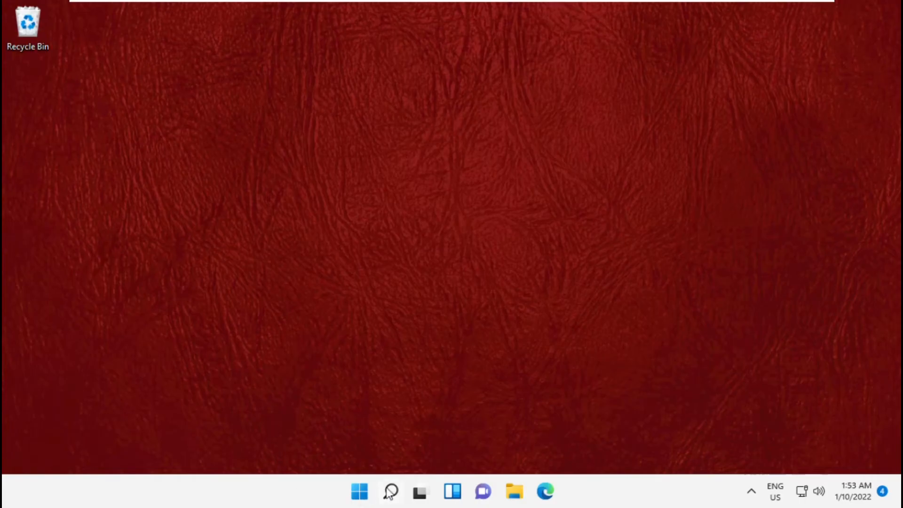
Step: Search for 'Device Manager' from the taskbar to open it
left_click(390, 490)
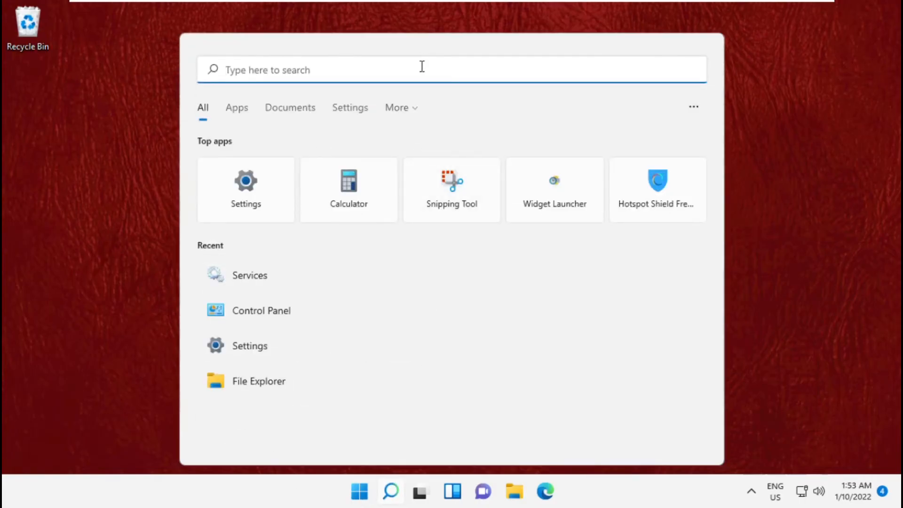
type("Device Manager")
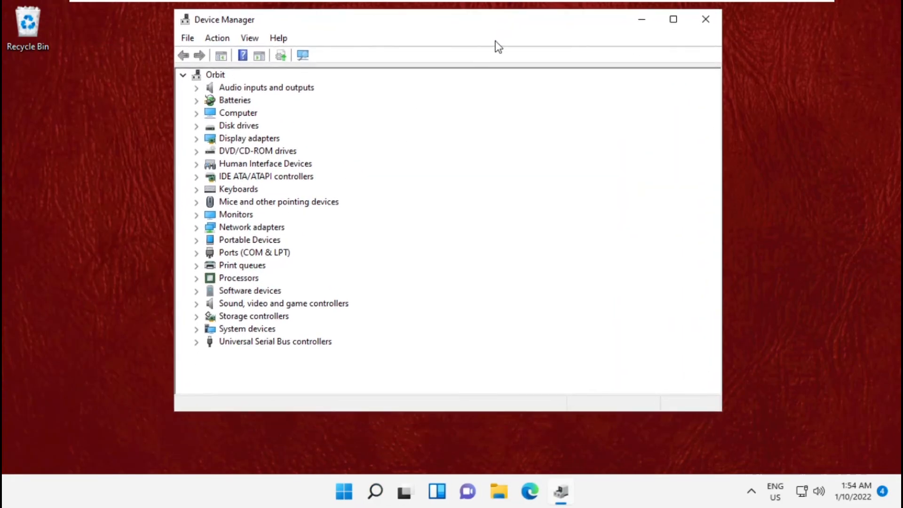
Step: Update the Intel 82574L adapter's driver by picking it from the computer's driver list
left_click(251, 226)
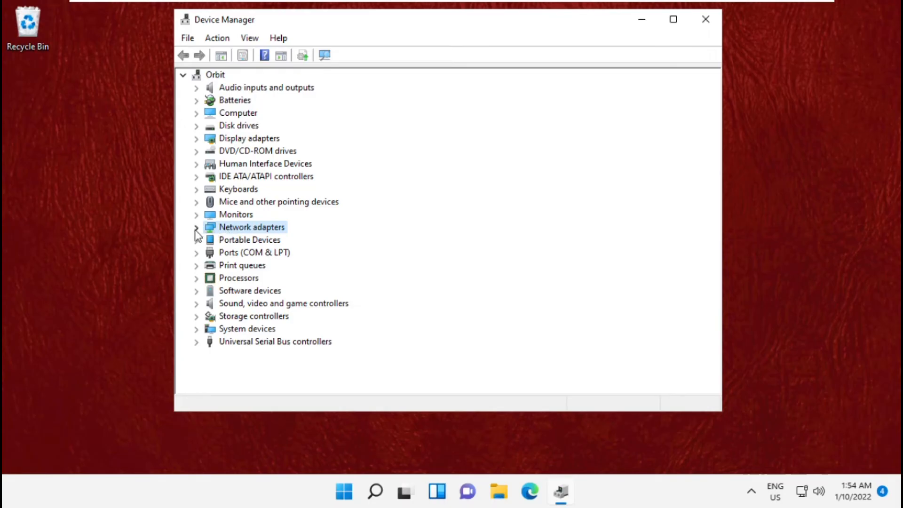
left_click(196, 227)
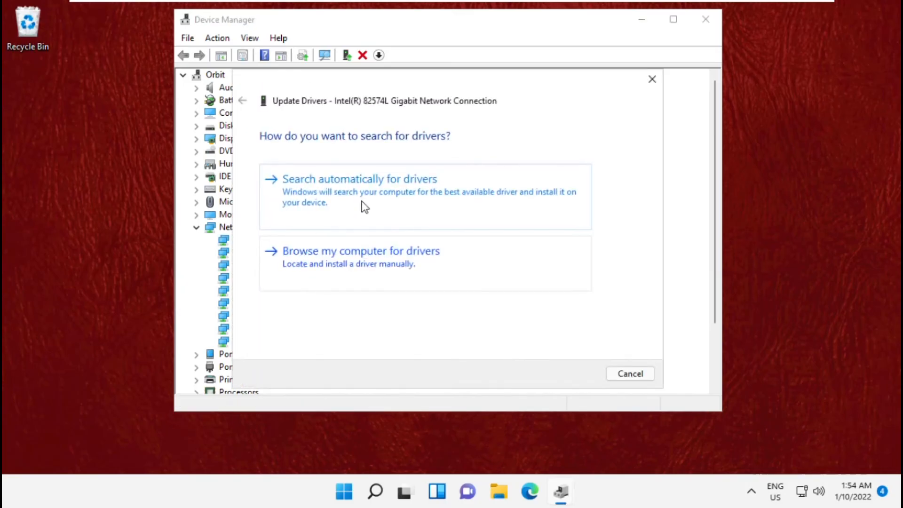
left_click(360, 179)
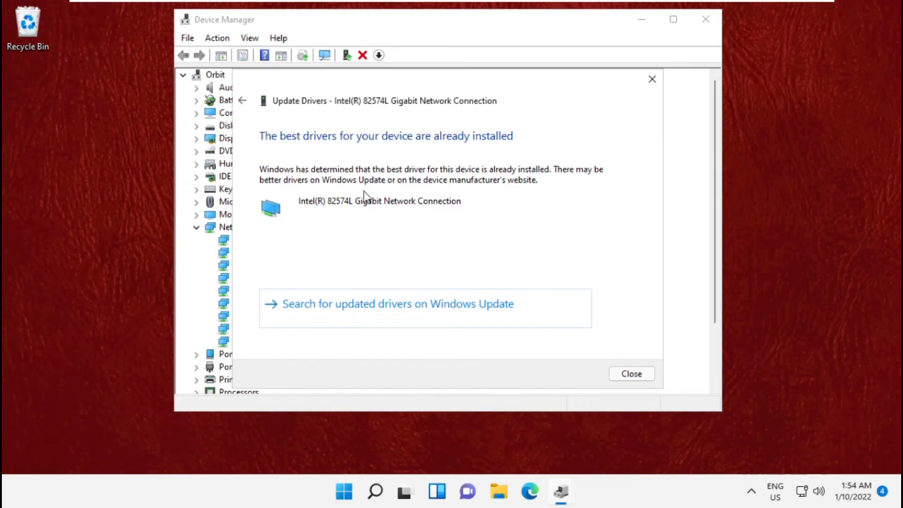
left_click(631, 374)
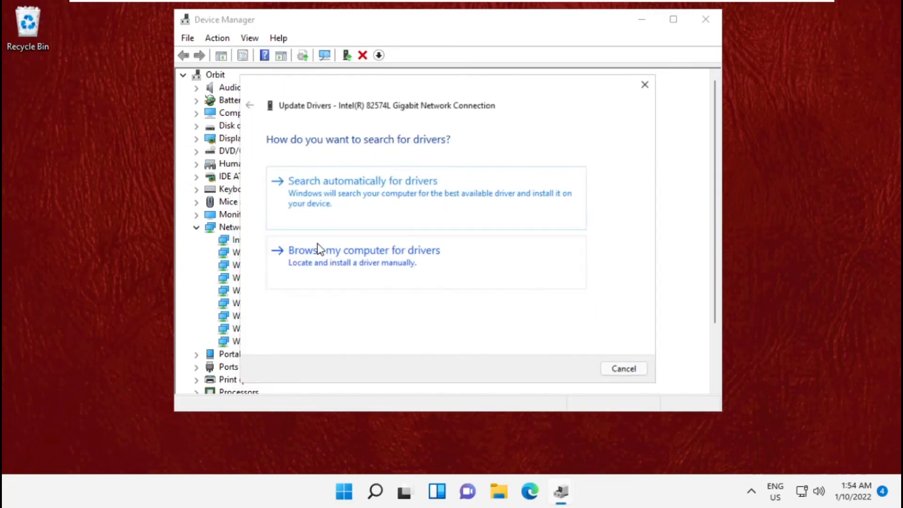
left_click(364, 250)
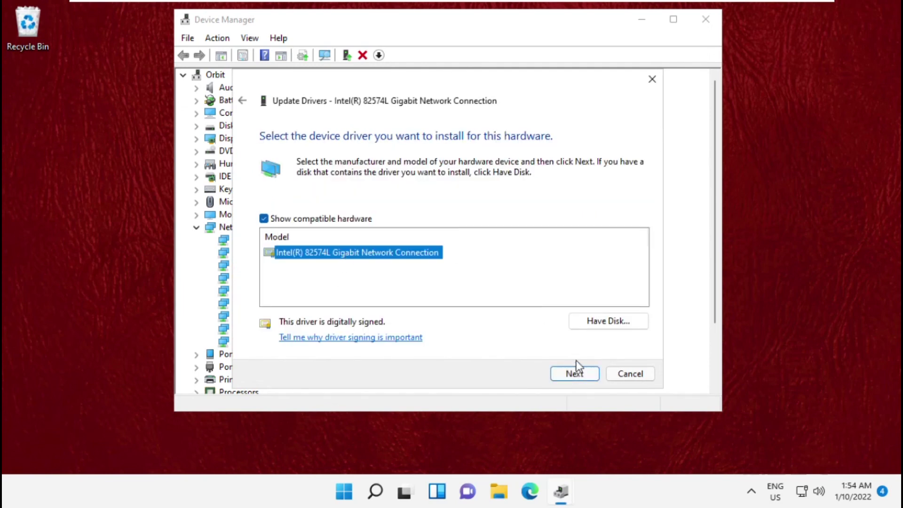
left_click(574, 374)
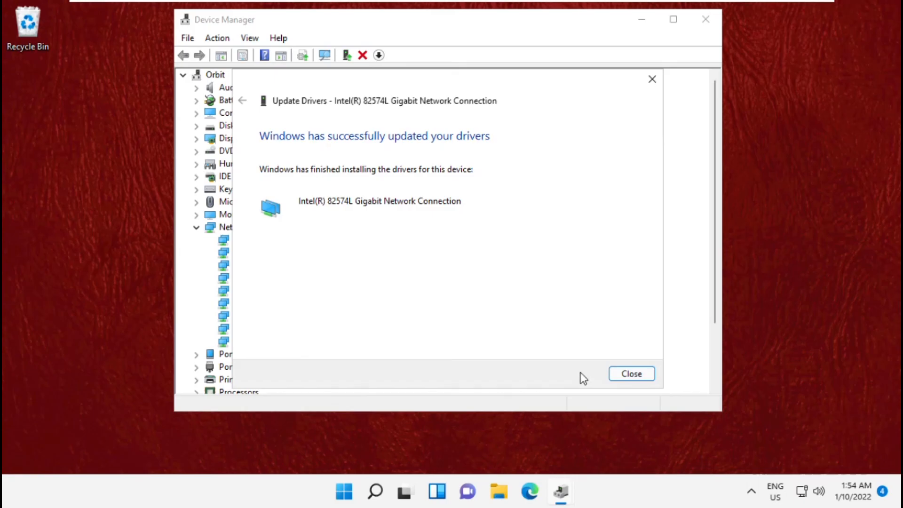
left_click(631, 373)
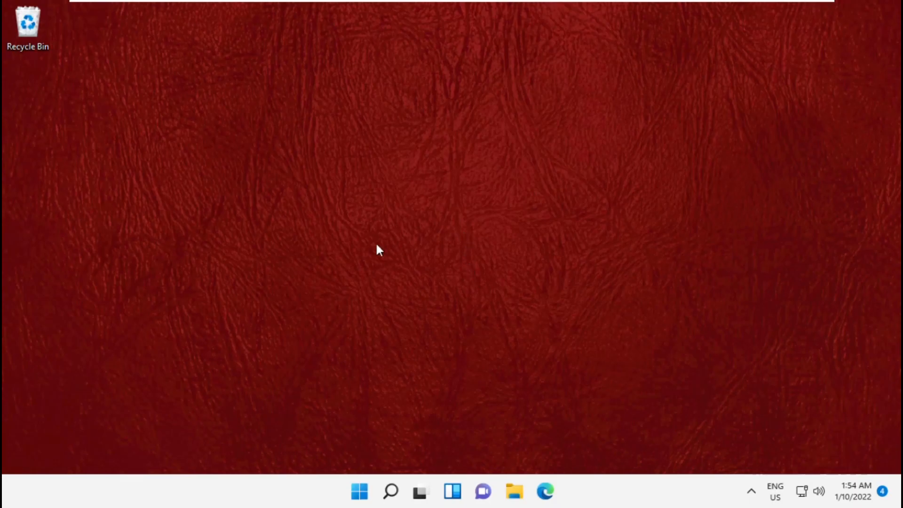
Step: Open the Start menu's power options to show Restart
left_click(358, 491)
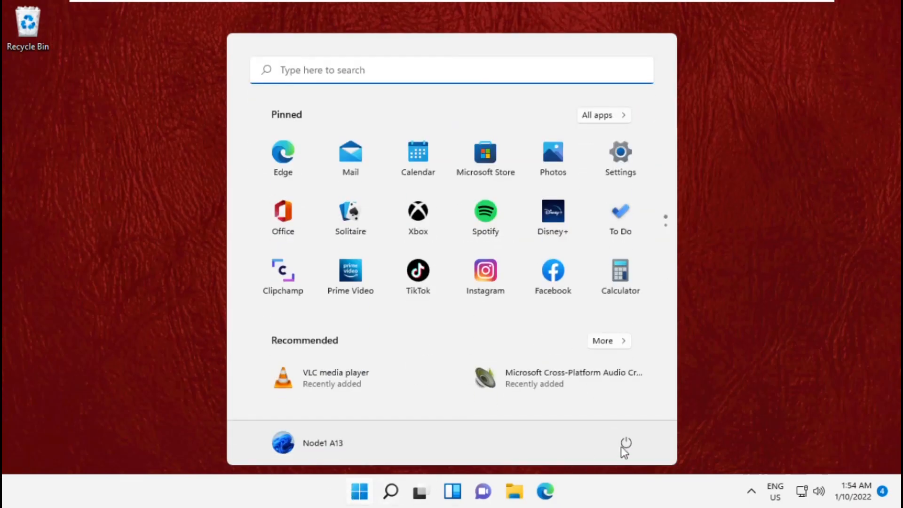
left_click(626, 442)
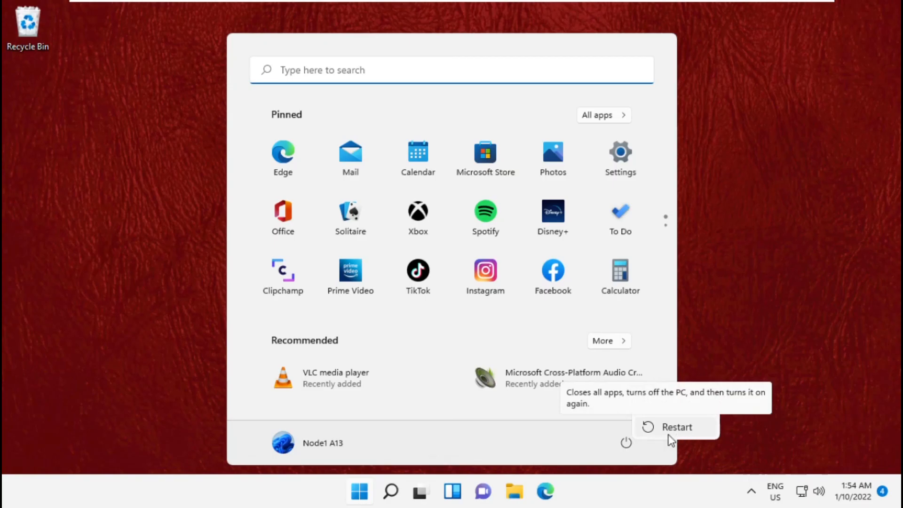